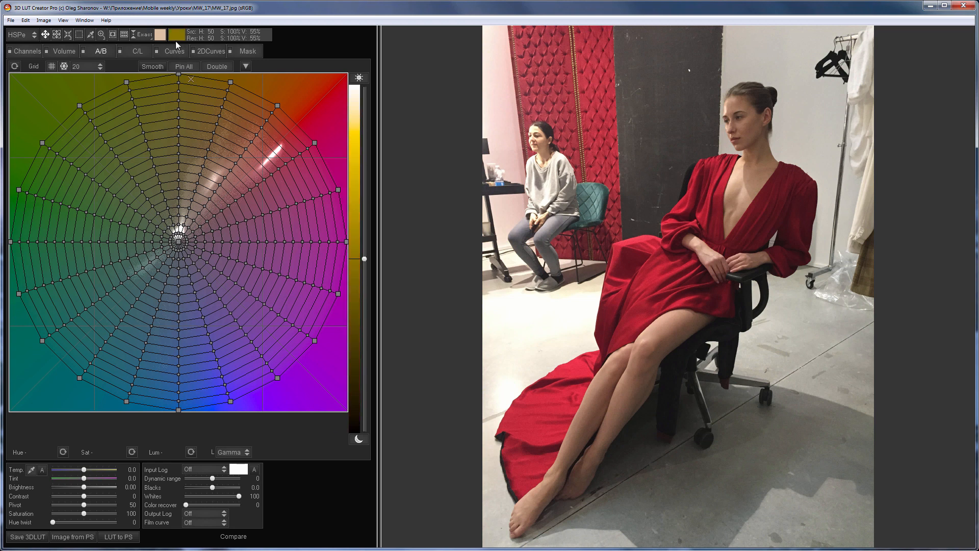
# Use the Sat/Sat curve to zero out low-saturation tones, then return to the colour grid.
pyautogui.click(174, 51)
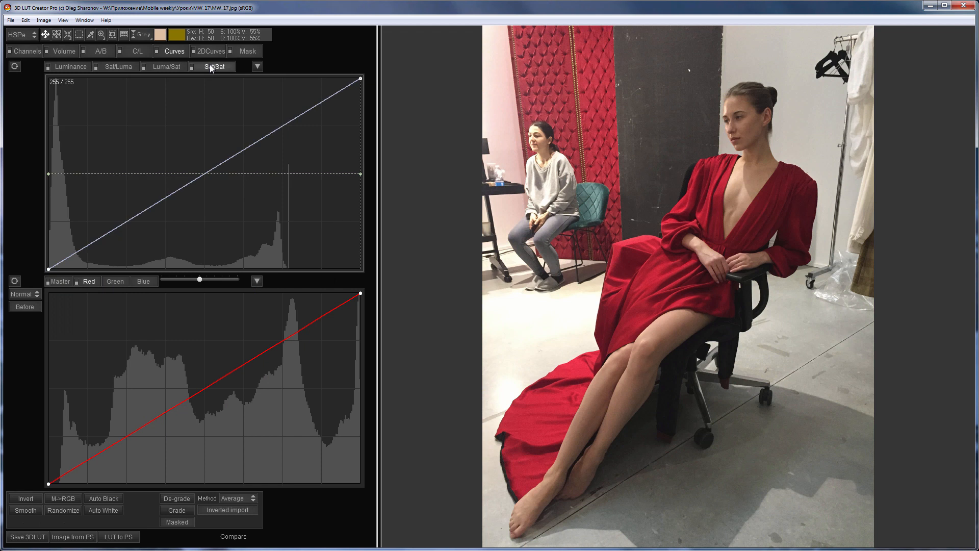
pyautogui.click(215, 66)
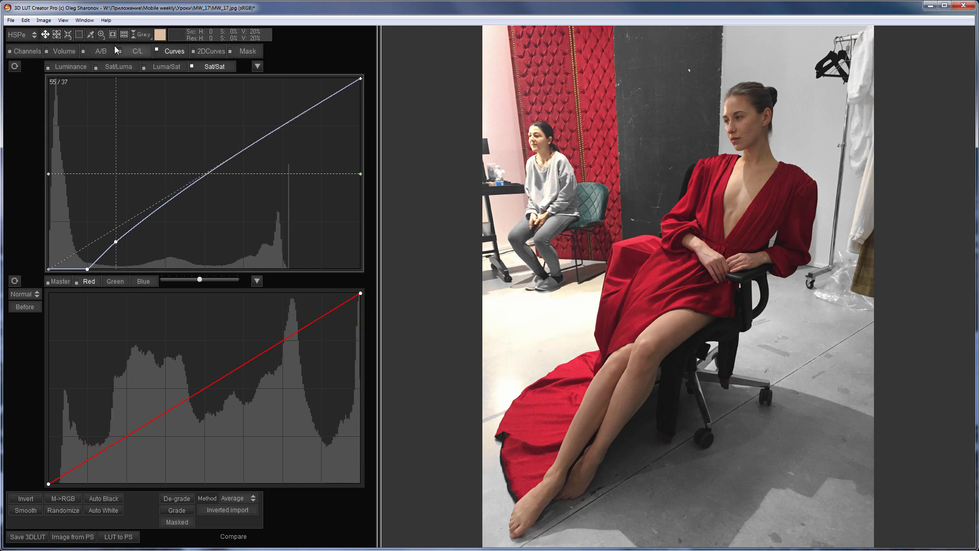
pyautogui.click(99, 51)
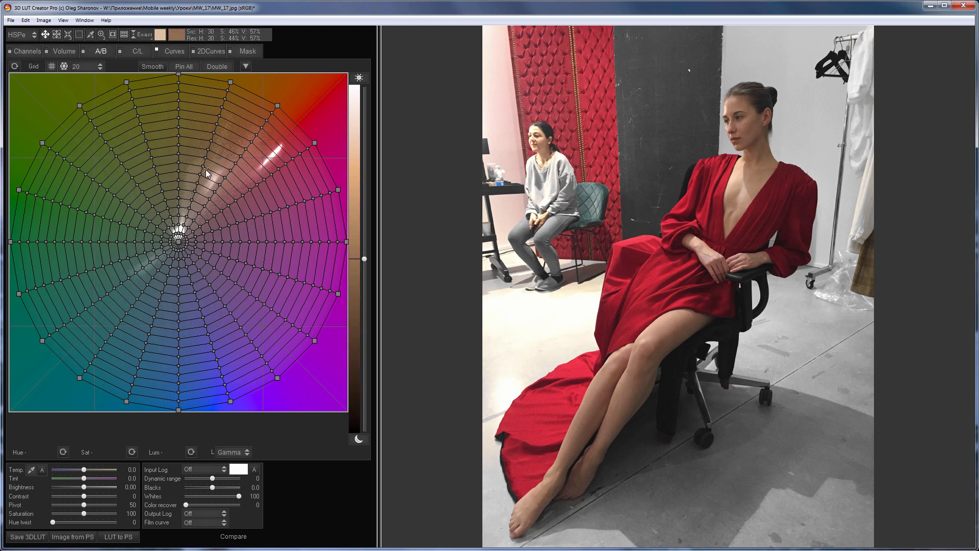
pyautogui.moveTo(594, 206)
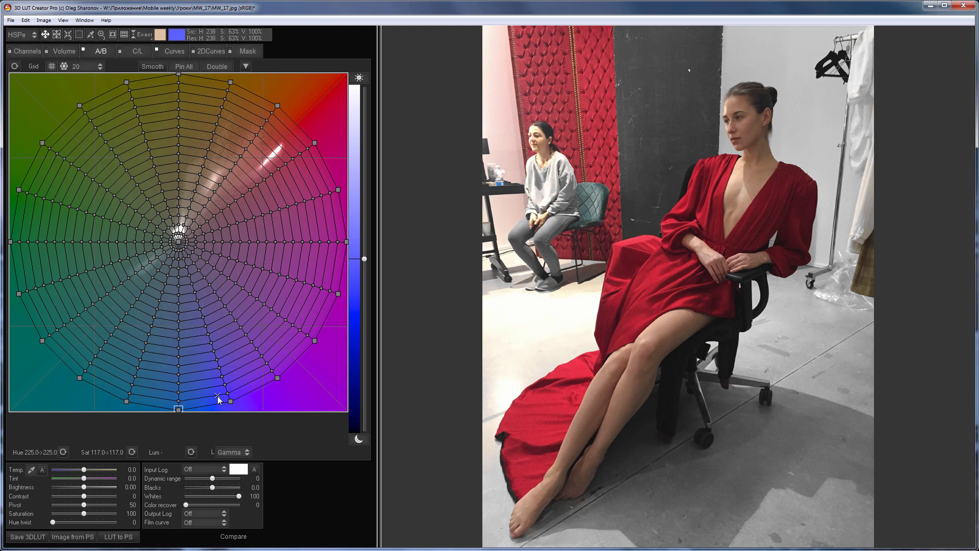
# Pull the saturated blue grid tones toward neutral so only reds and magentas keep colour.
pyautogui.click(218, 397)
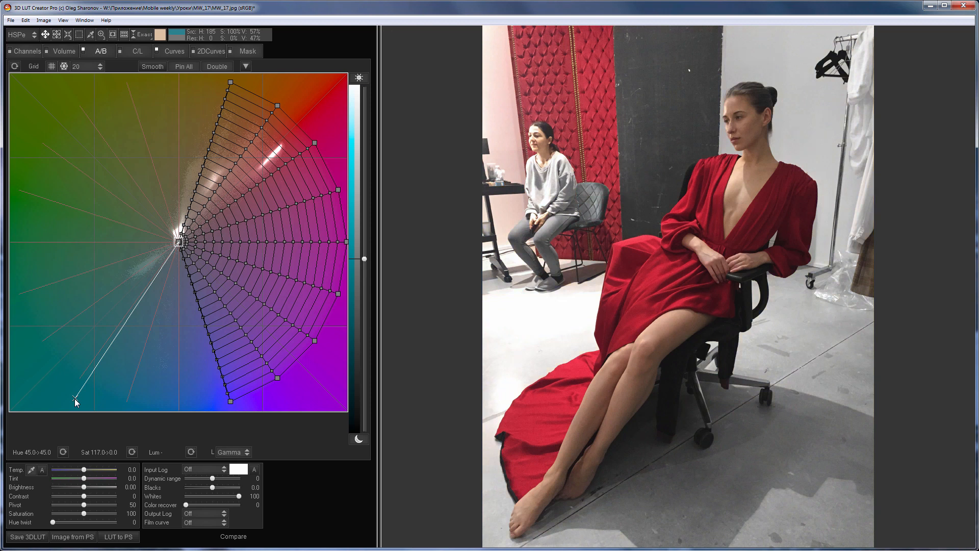
pyautogui.click(174, 51)
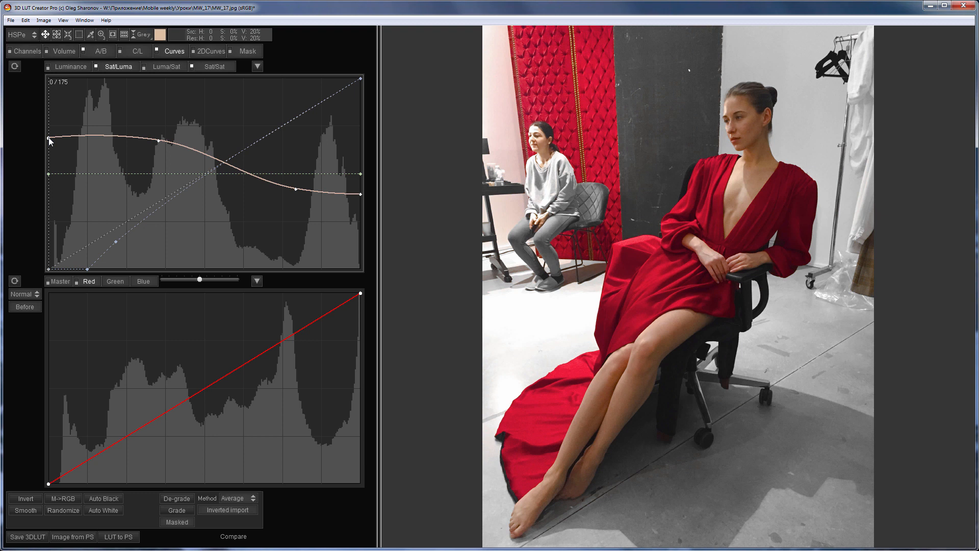
# Show the before/after comparison briefly and go back to the single edited view.
pyautogui.click(232, 535)
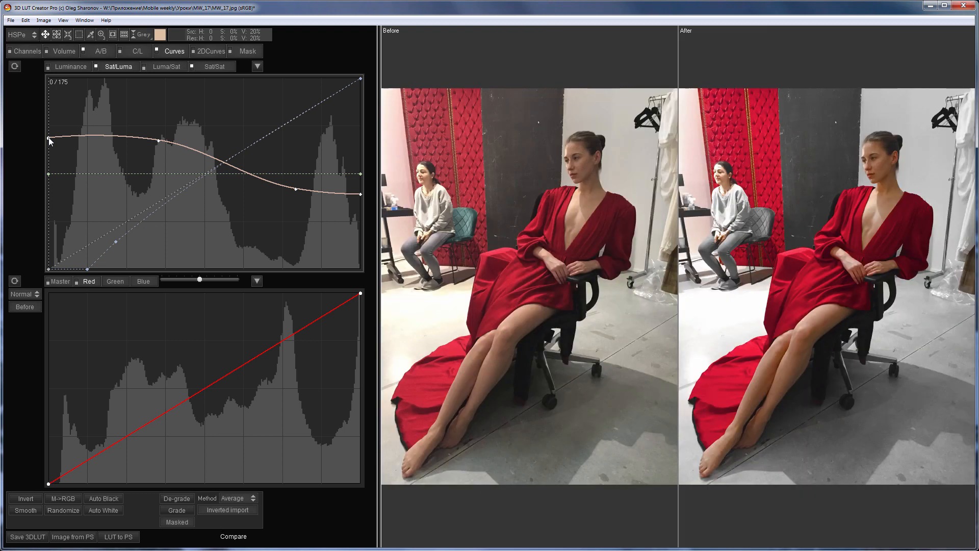
pyautogui.click(25, 20)
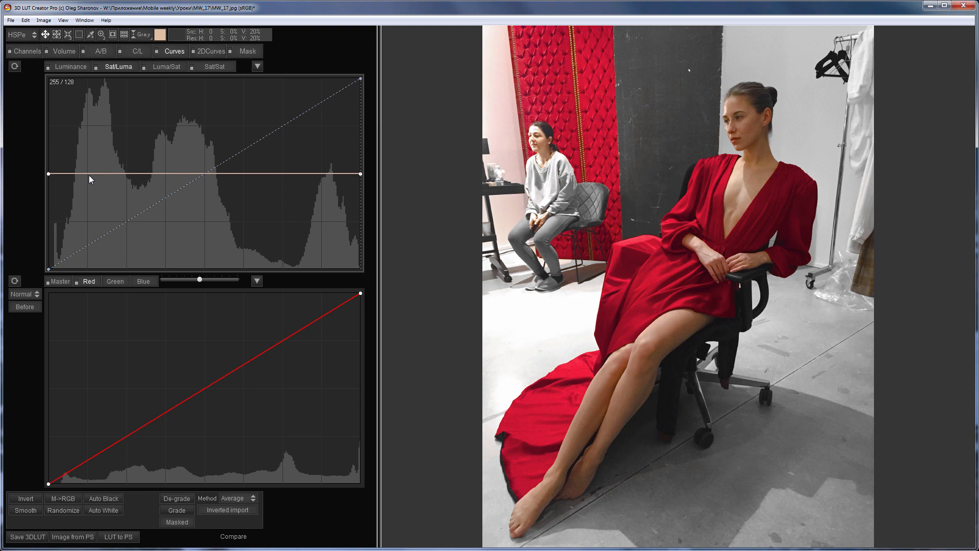
# Bring up the Mask panel with its luminance histogram and blend settings.
pyautogui.click(248, 51)
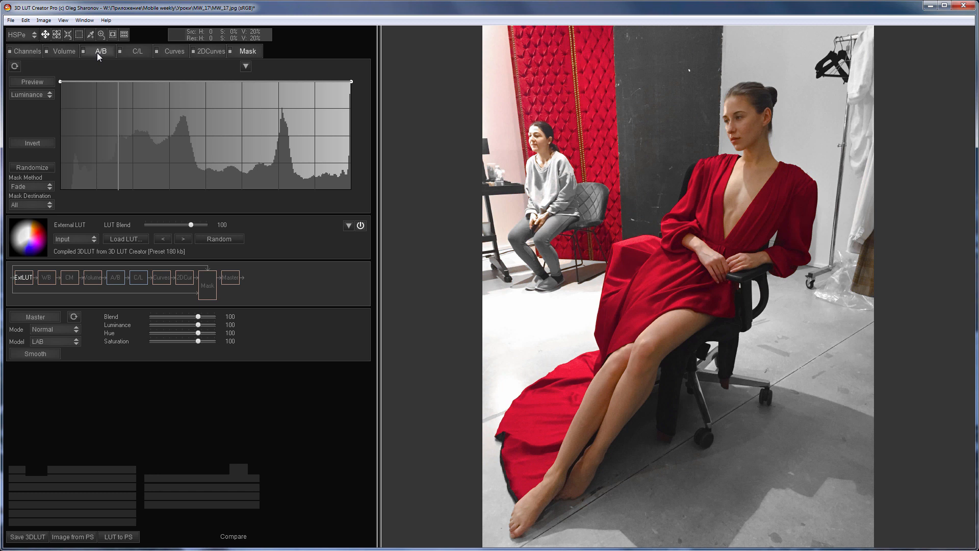
# Switch back to the full circular A/B hue/saturation grid.
pyautogui.click(101, 51)
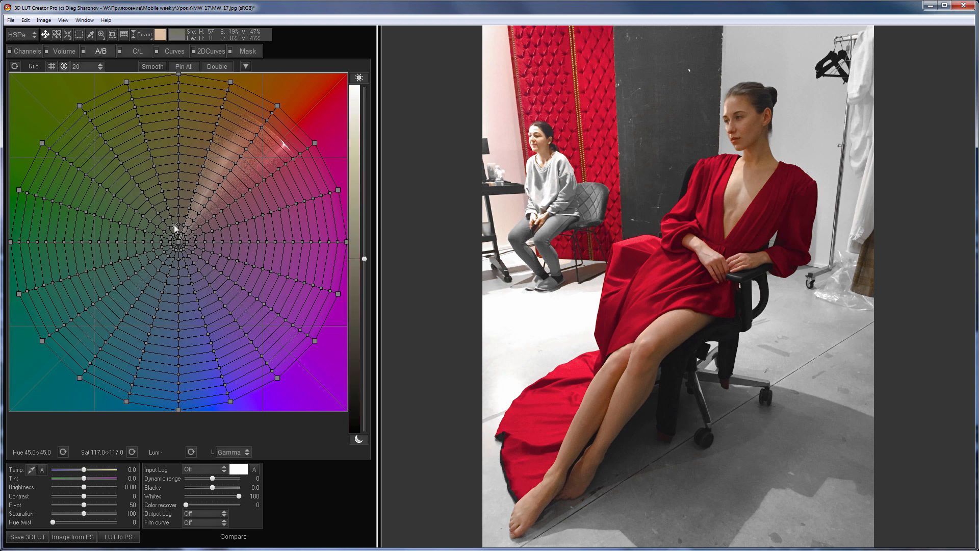
pyautogui.moveTo(200, 229)
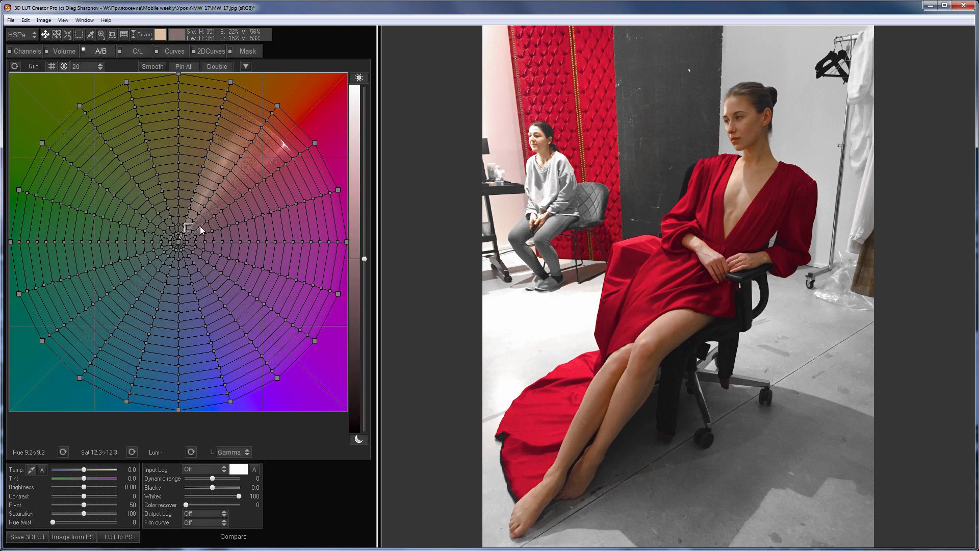